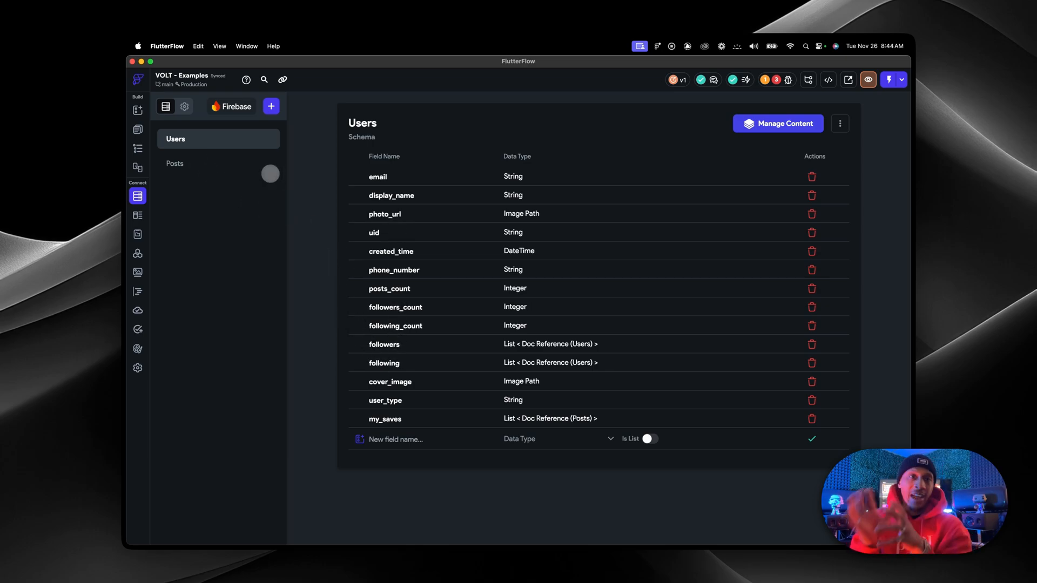
Review the Posts schema and the Sizes enum, then land on the empty App State page.
click(175, 164)
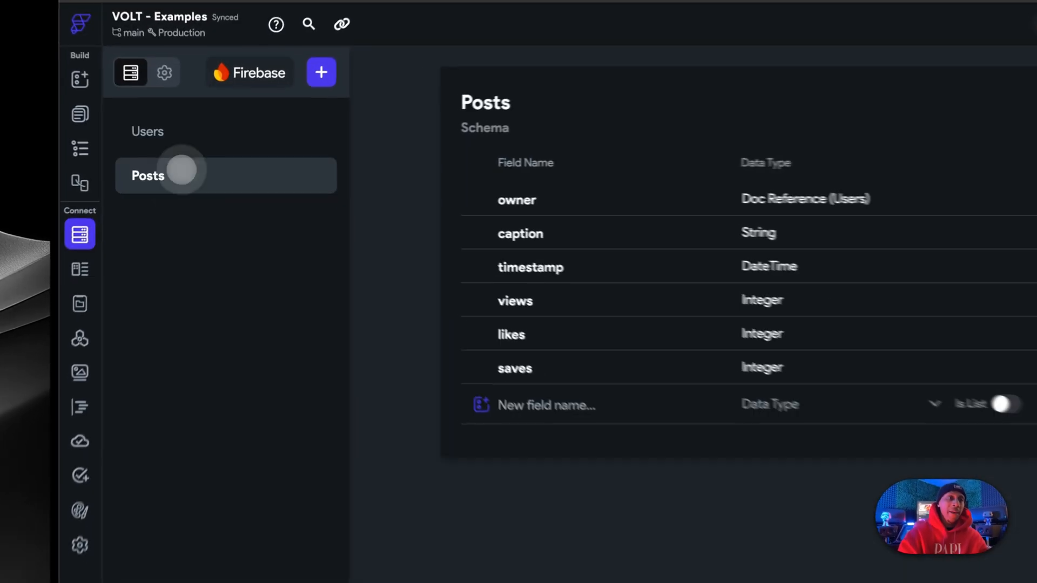
click(79, 269)
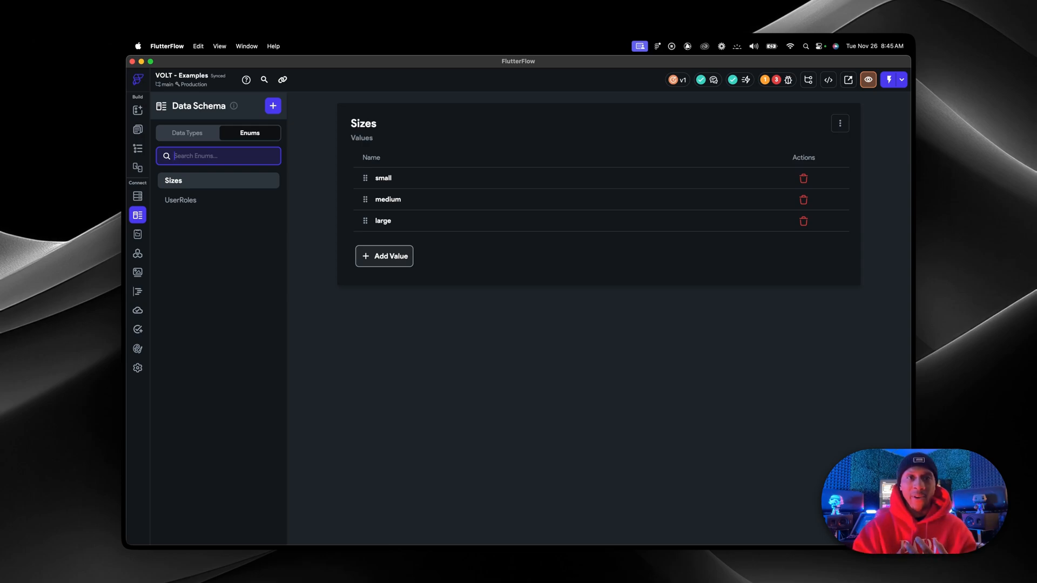
click(181, 200)
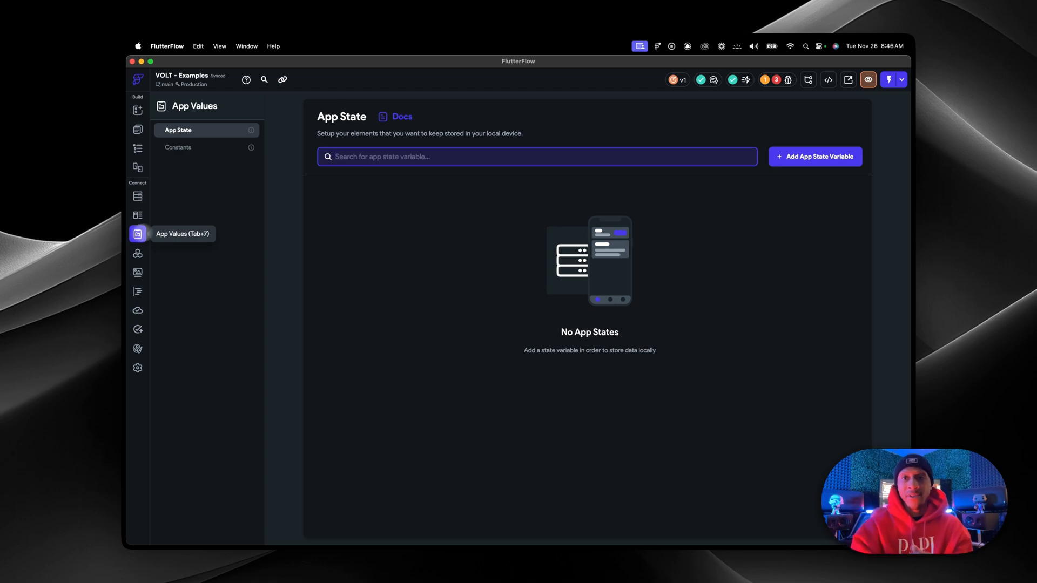
Create app state variable mycart as a persisted list of Posts document references.
click(815, 157)
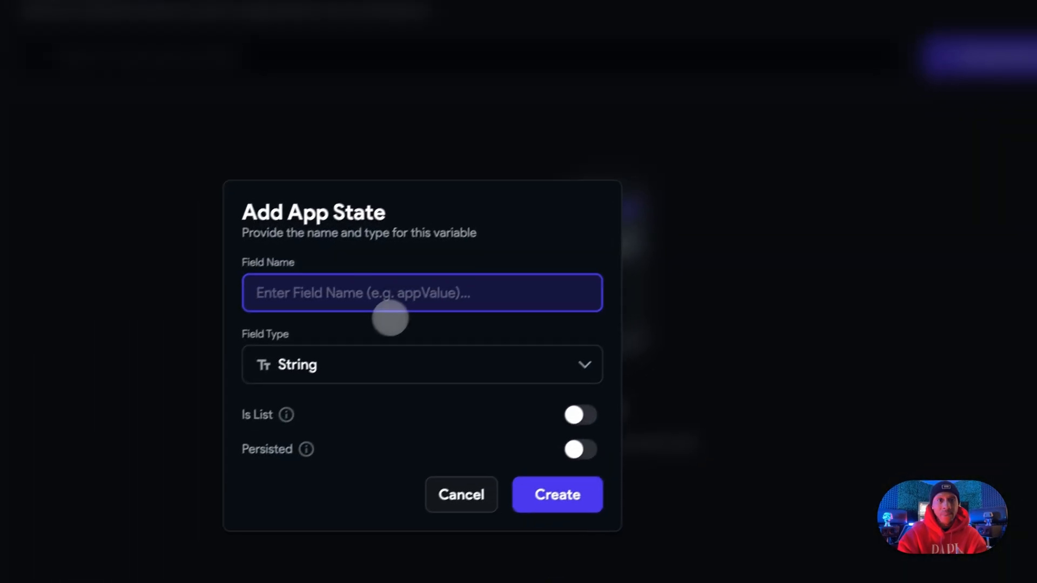
text(mycart)
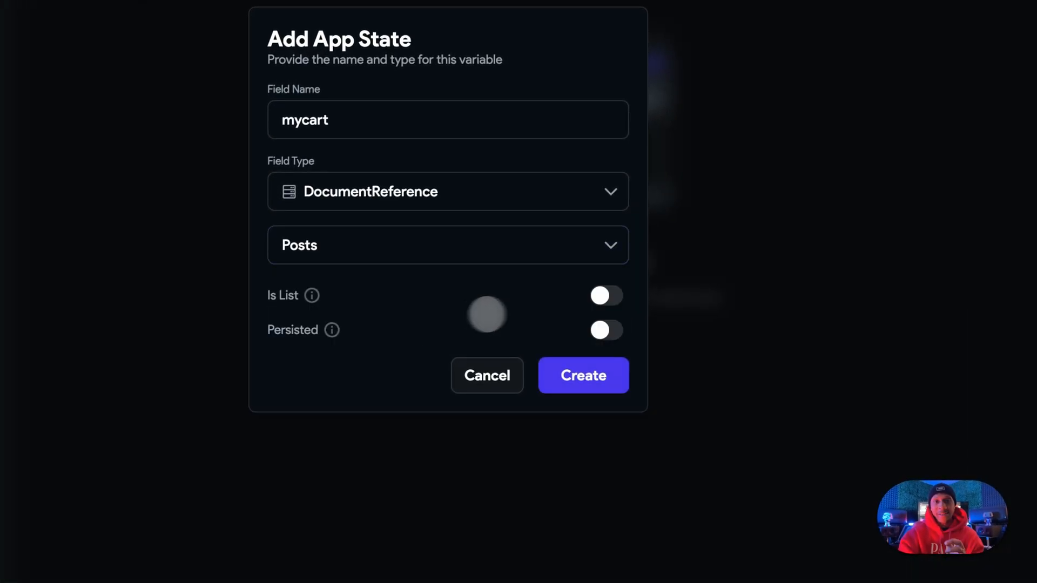
click(607, 295)
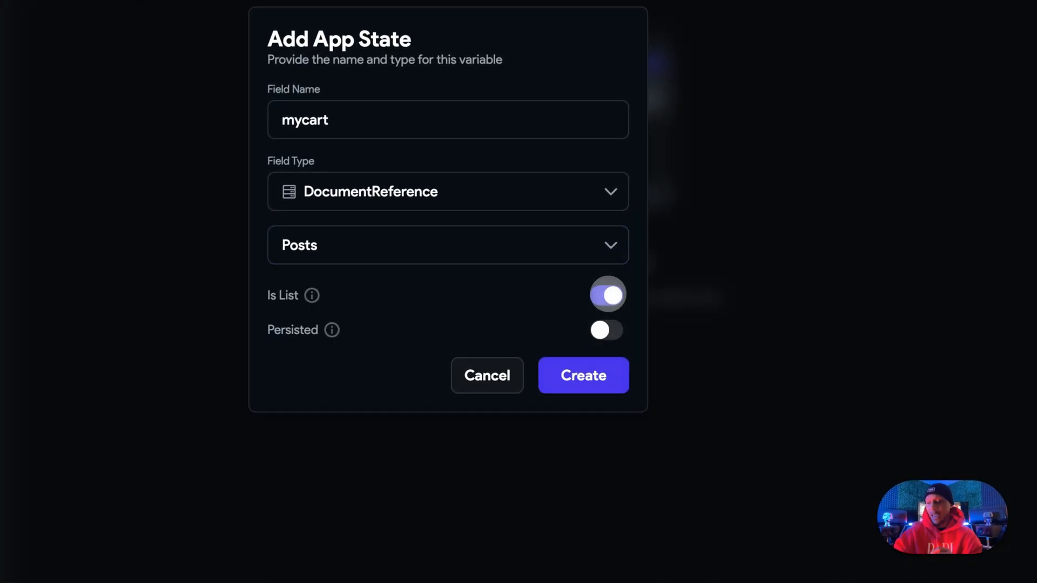
click(607, 331)
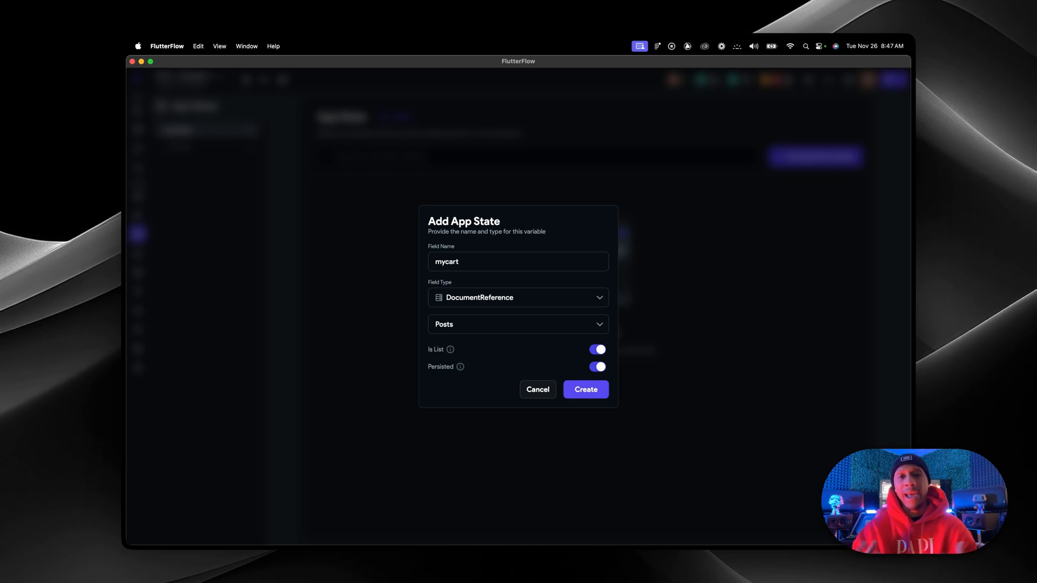
click(586, 389)
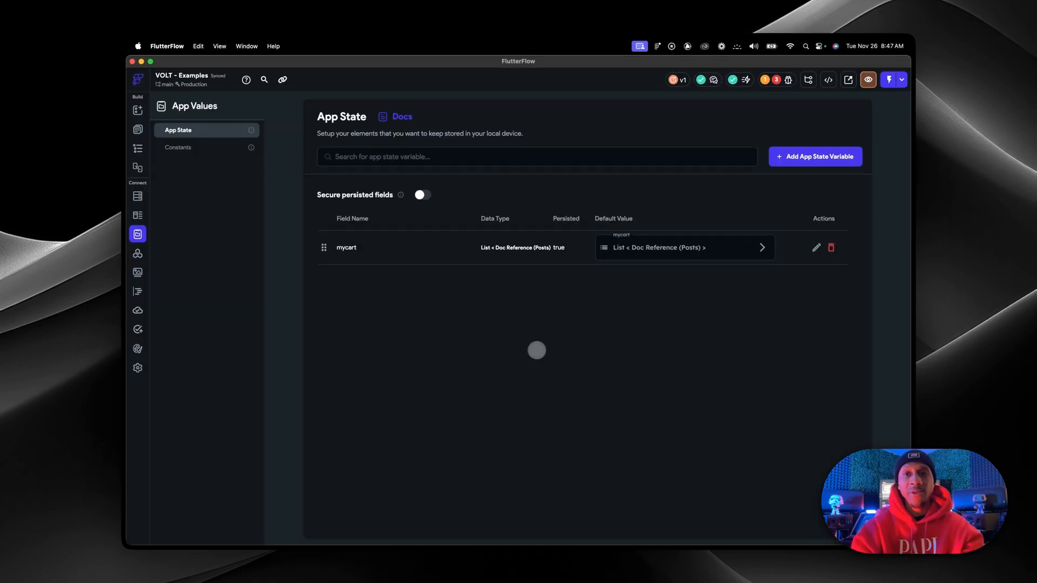
Create app state variable friends as a persisted list of Users document references.
click(815, 157)
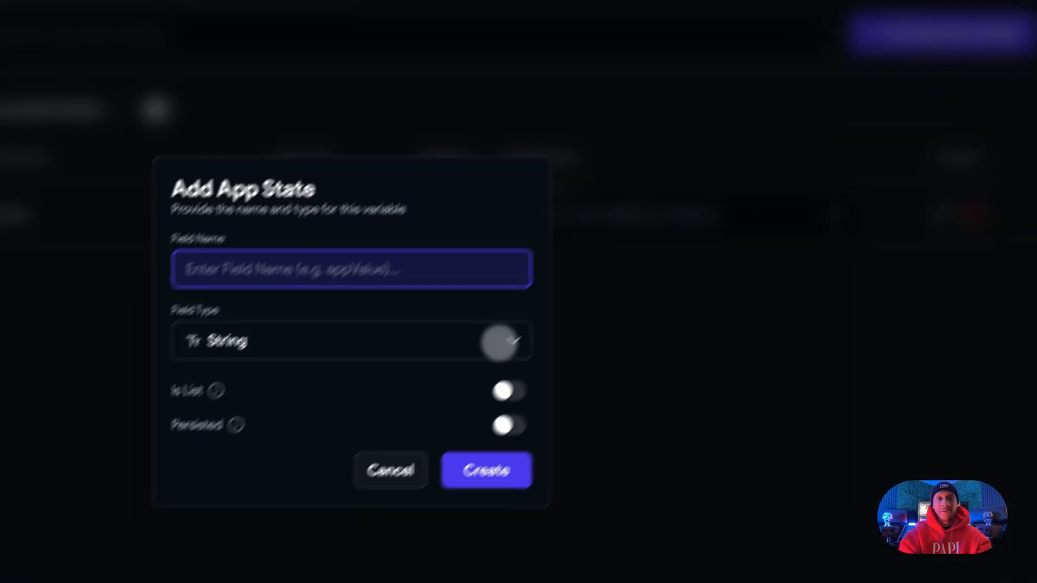
text(friends)
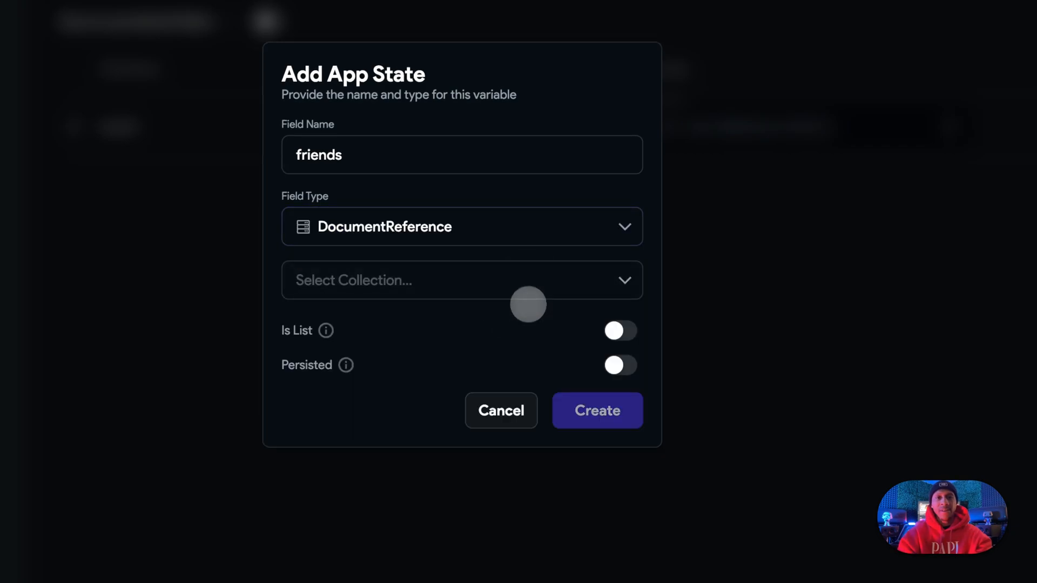
click(460, 281)
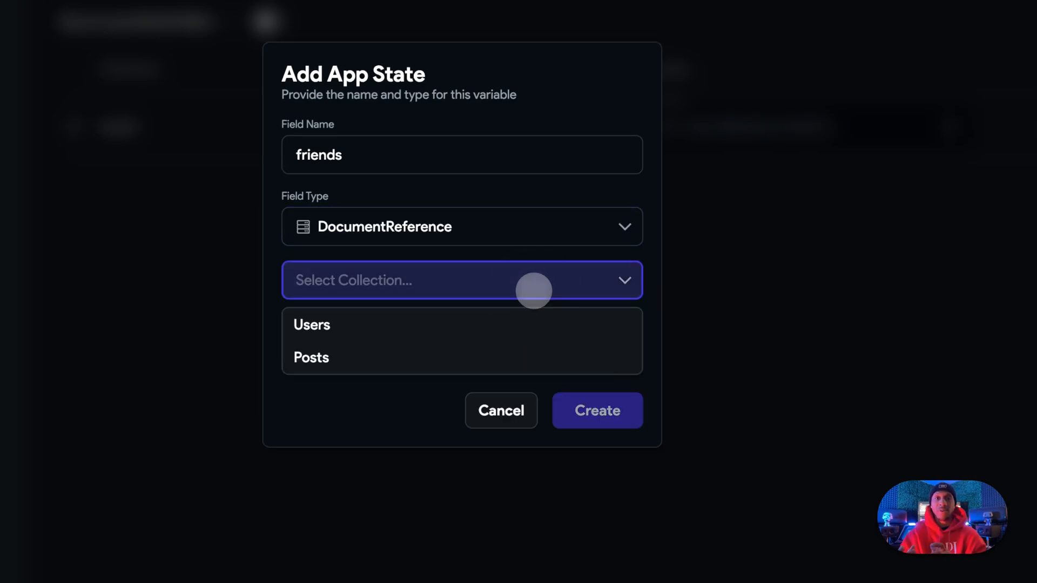
click(311, 324)
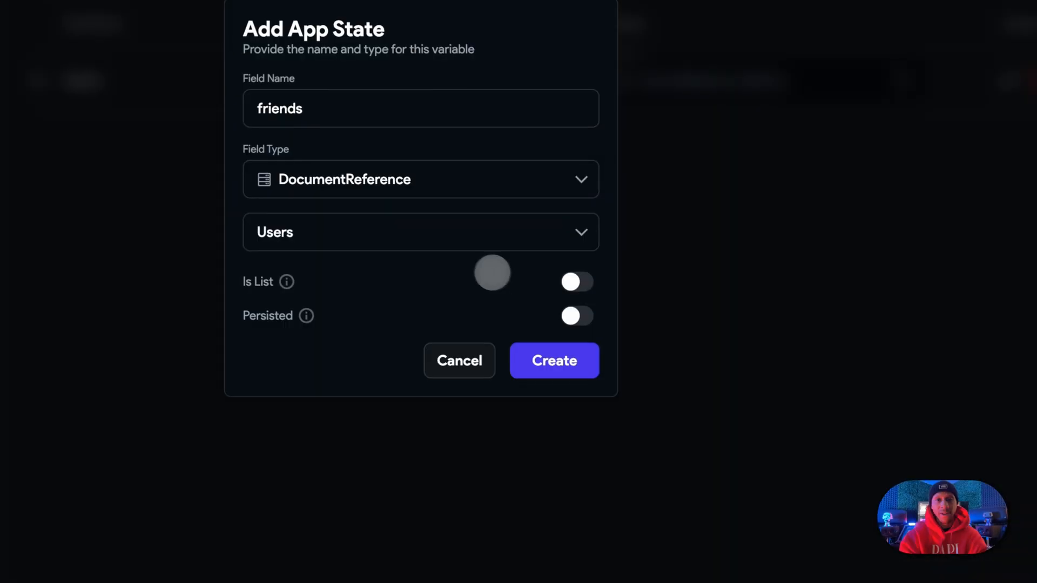
click(577, 282)
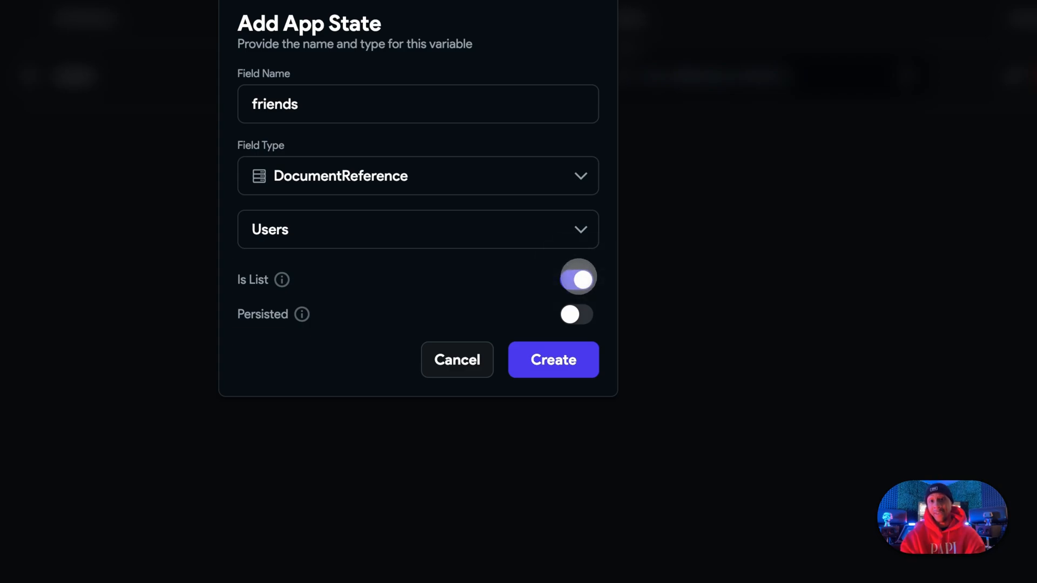
click(576, 313)
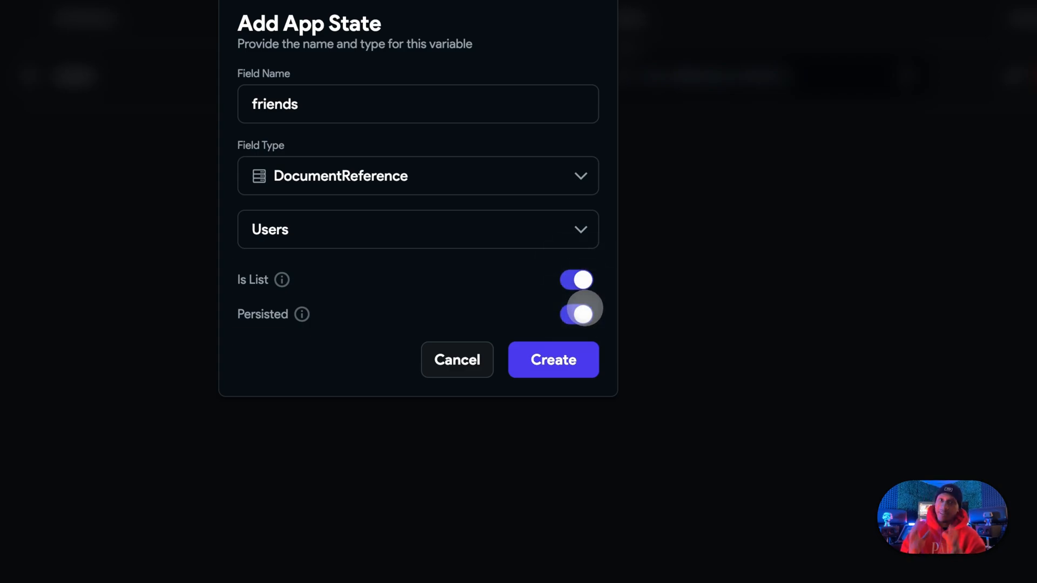
click(577, 311)
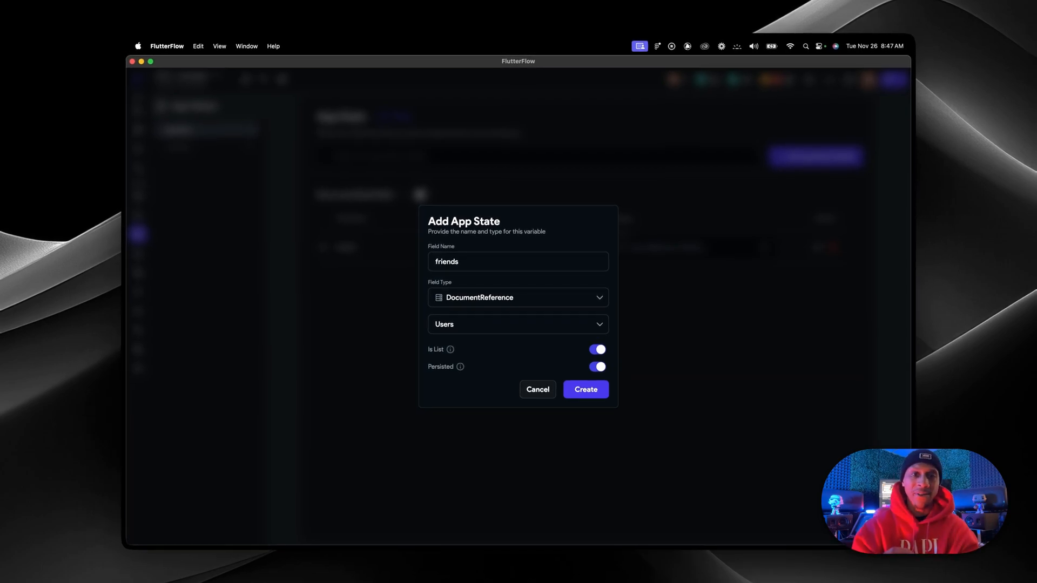
click(585, 389)
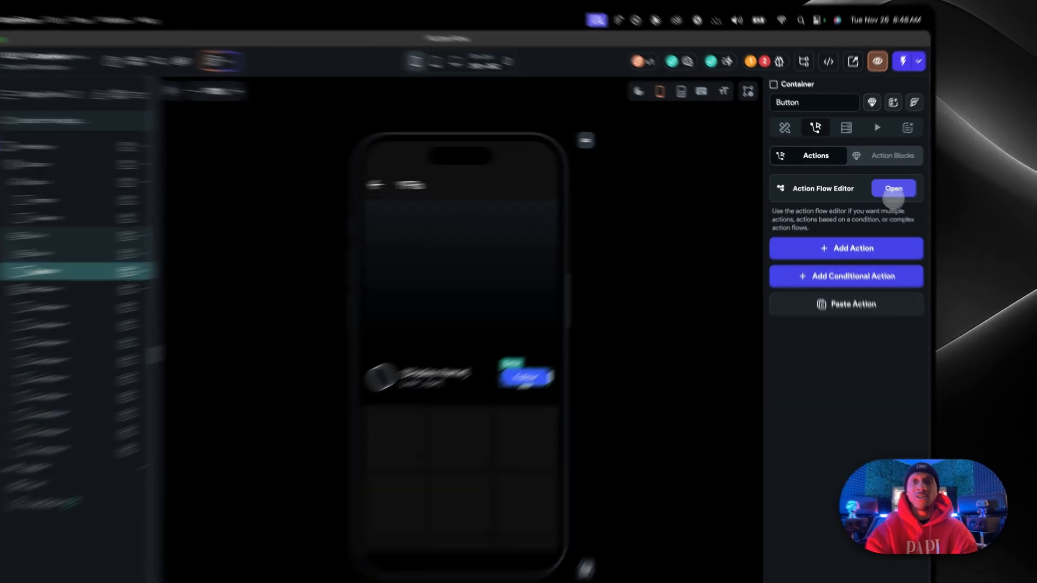
Add an Update App State tap action to the button with friends as the field.
click(893, 188)
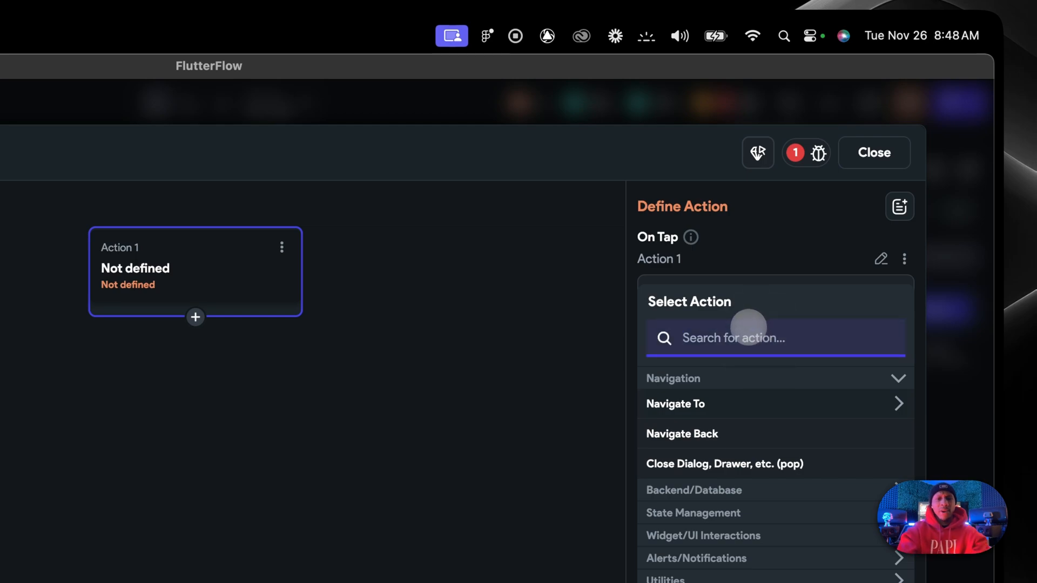
text(update a)
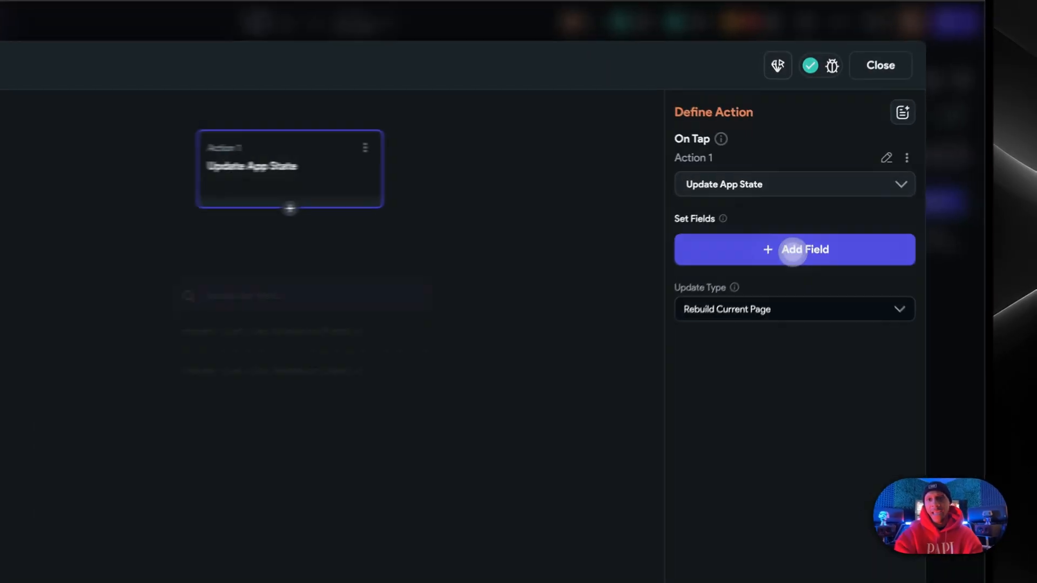
click(795, 249)
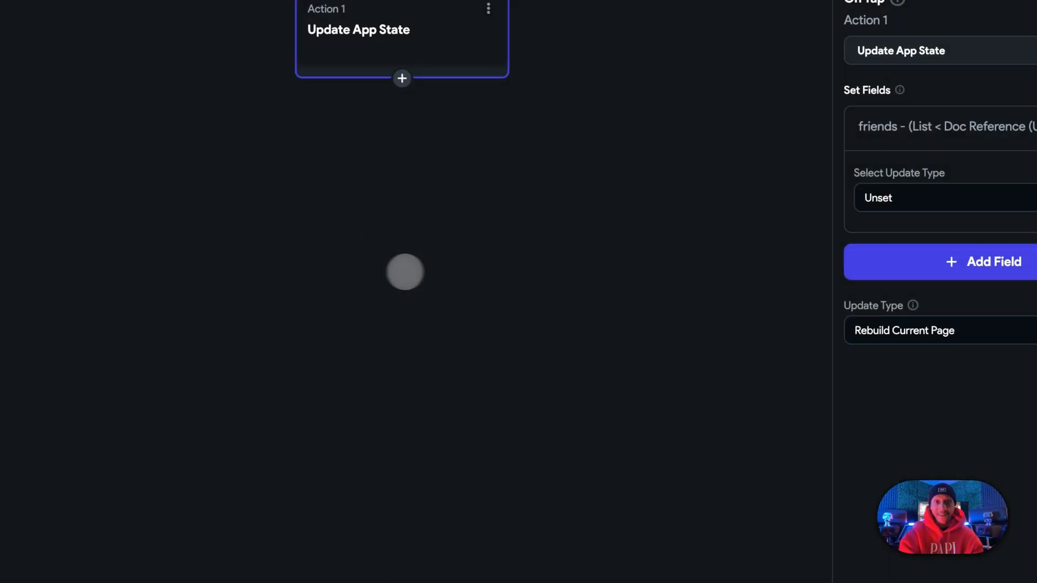
mouse_move(735, 386)
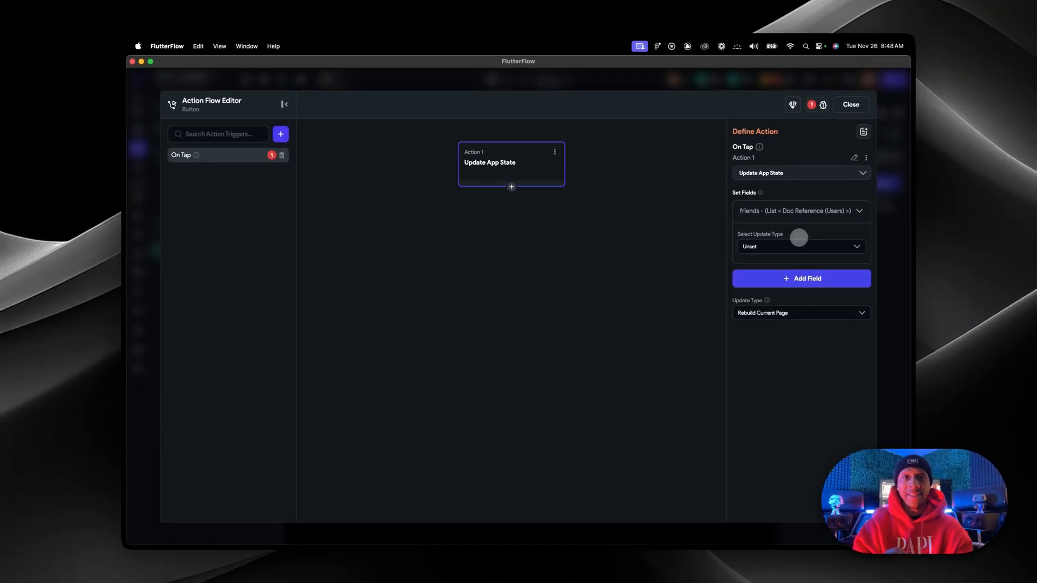
Set the update to Add to List with the user record reference, then close the editor.
click(802, 247)
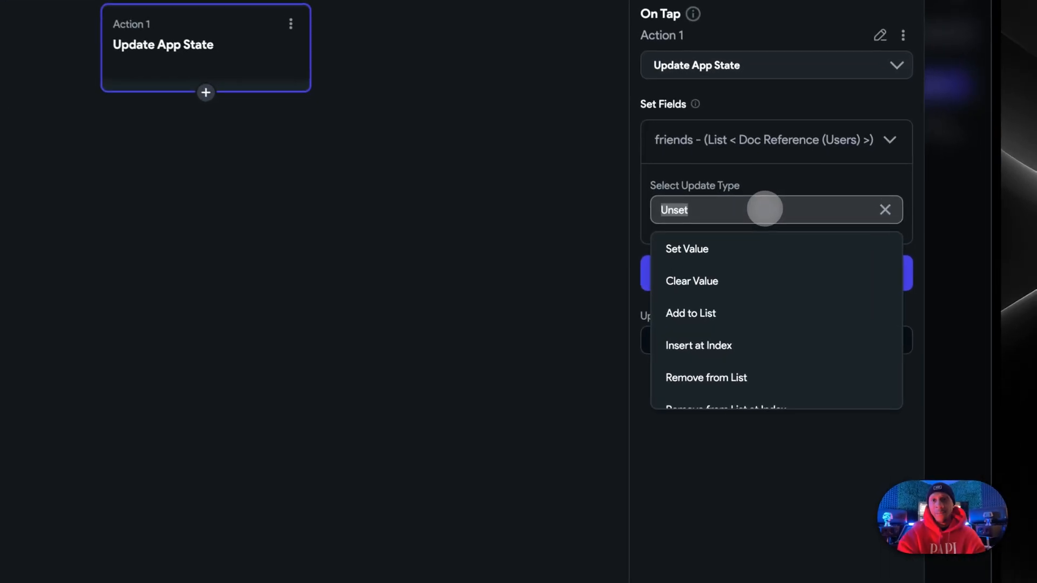
click(691, 313)
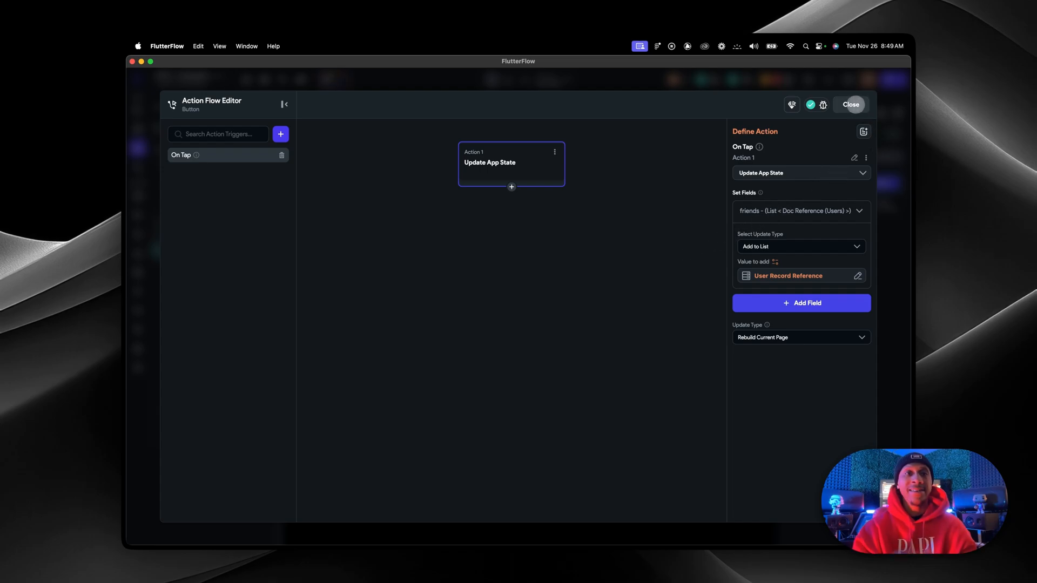
click(850, 105)
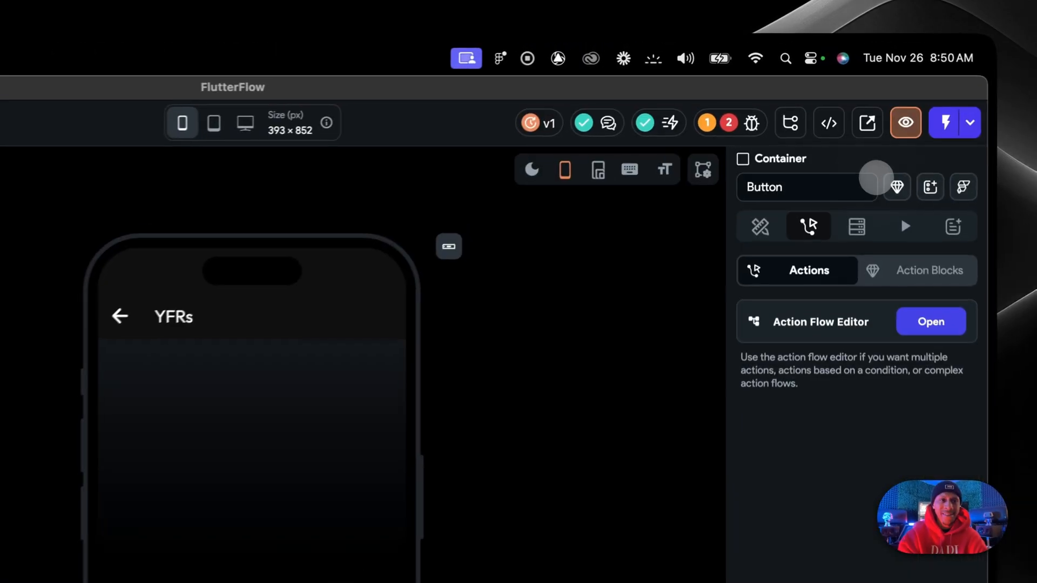